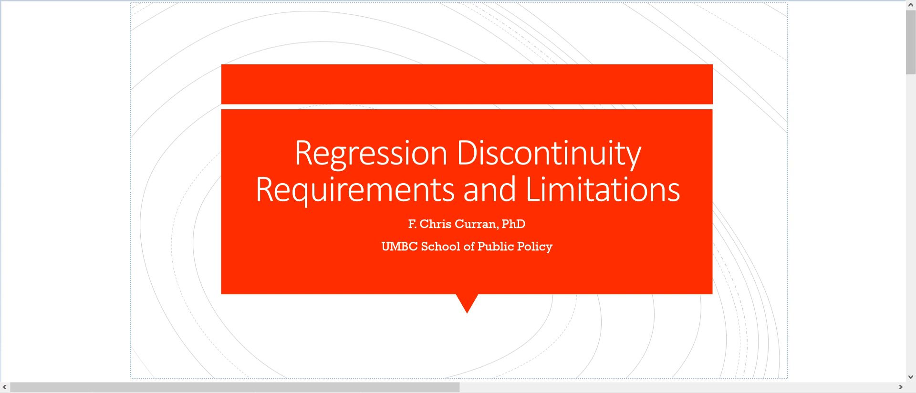
# Draw two rising SAT trend lines with a jump, split by a red cutoff line labelled 1350
pyautogui.scroll(3)
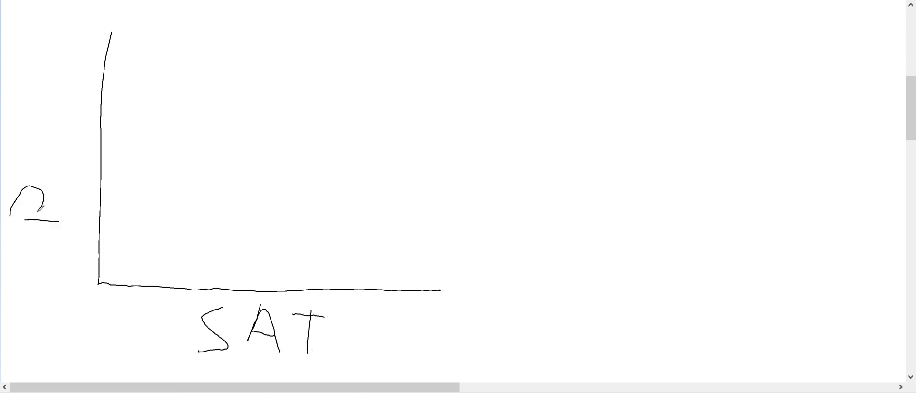
pyautogui.moveTo(115, 254); pyautogui.dragTo(258, 195)
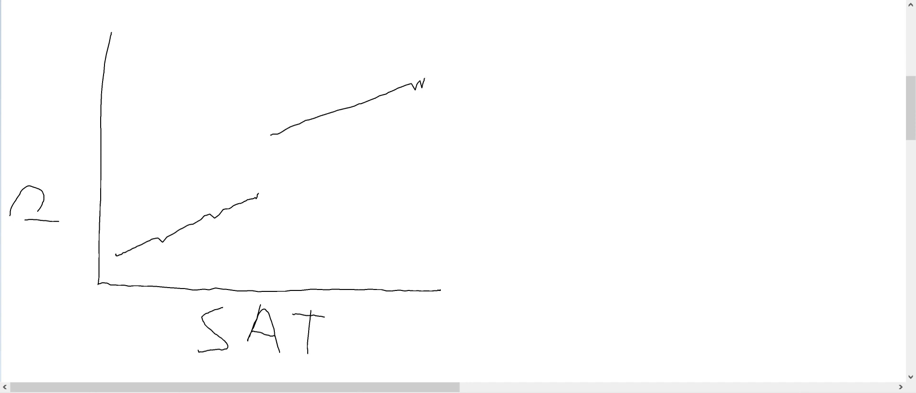
pyautogui.moveTo(257, 46); pyautogui.dragTo(257, 87)
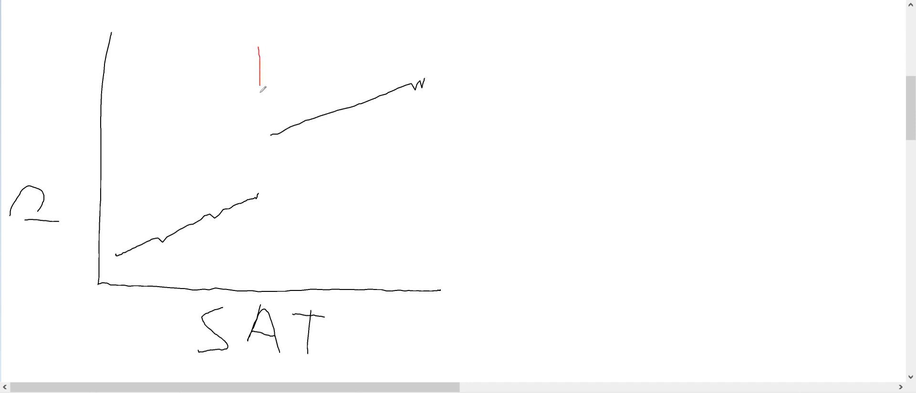
pyautogui.moveTo(257, 82); pyautogui.dragTo(261, 286)
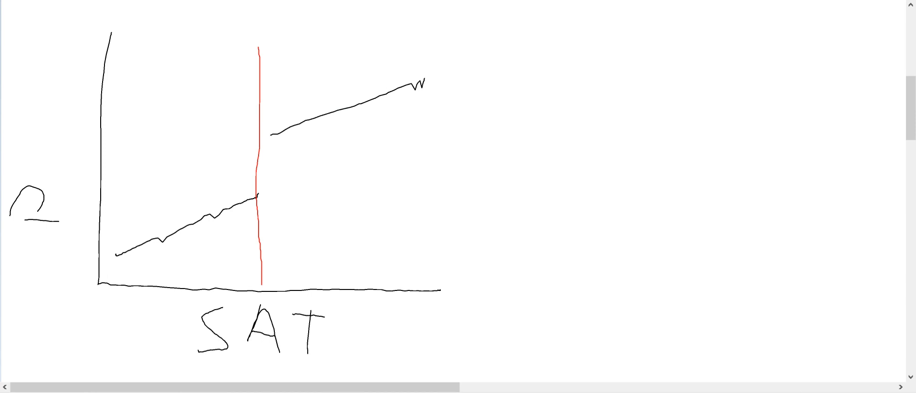
pyautogui.moveTo(285, 38); pyautogui.dragTo(286, 49)
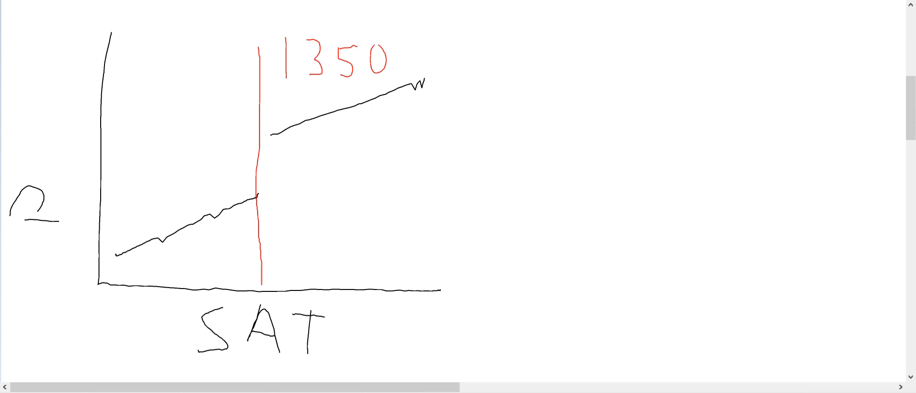
# Mark the gap between the lines with a blue brace and label it Effect with an arrow
pyautogui.moveTo(262, 131); pyautogui.dragTo(264, 187)
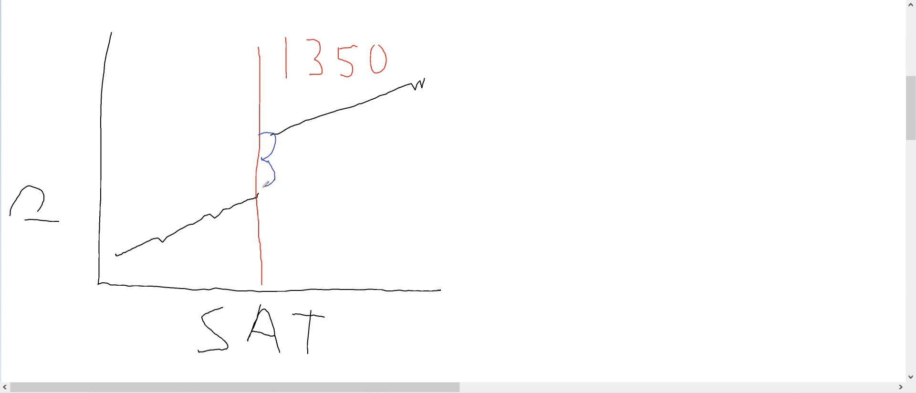
pyautogui.moveTo(287, 170); pyautogui.dragTo(380, 207)
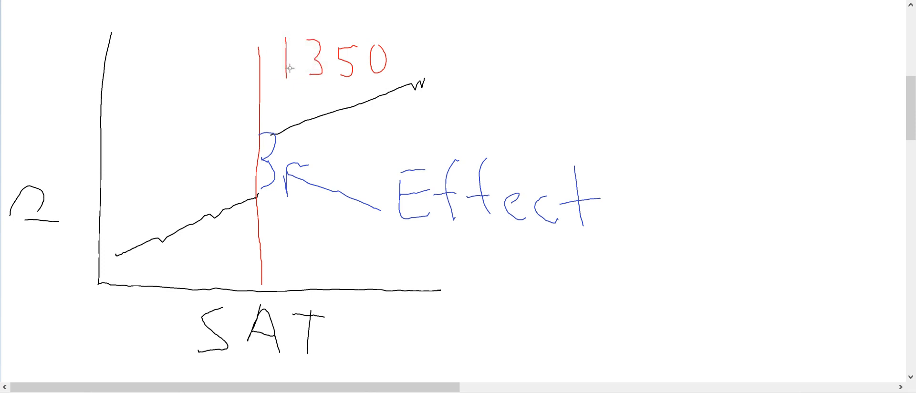
pyautogui.moveTo(245, 123)
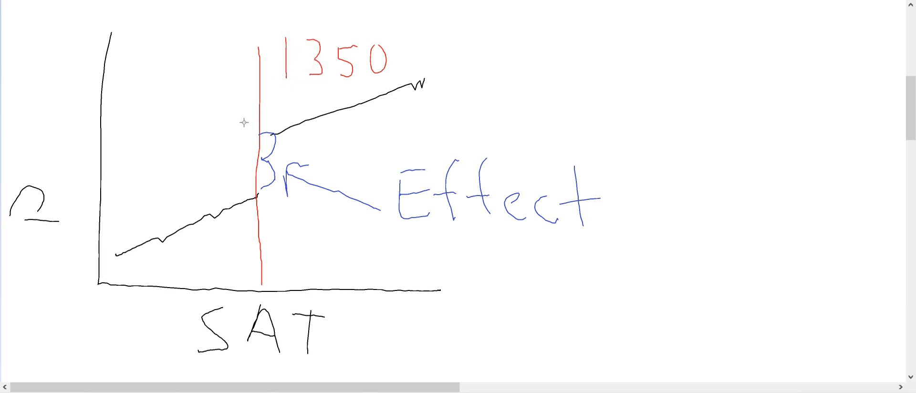
pyautogui.moveTo(455, 91)
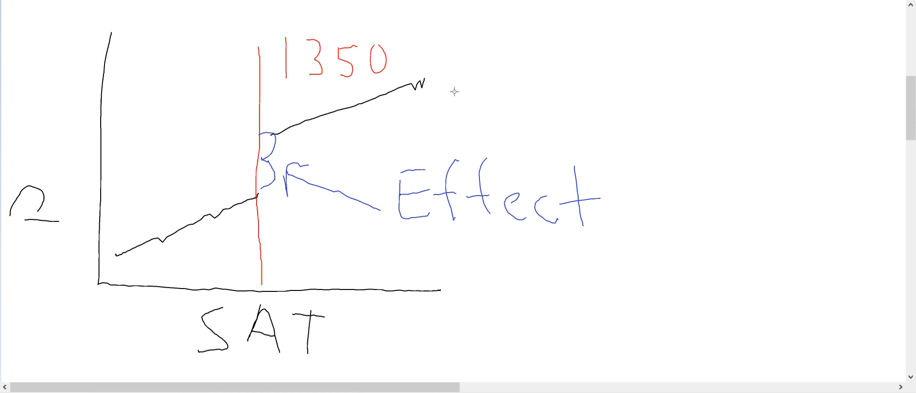
pyautogui.moveTo(428, 104)
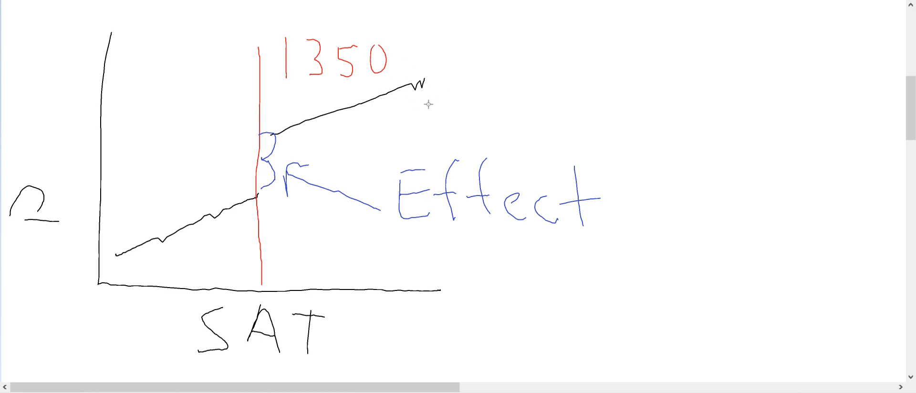
pyautogui.moveTo(415, 90)
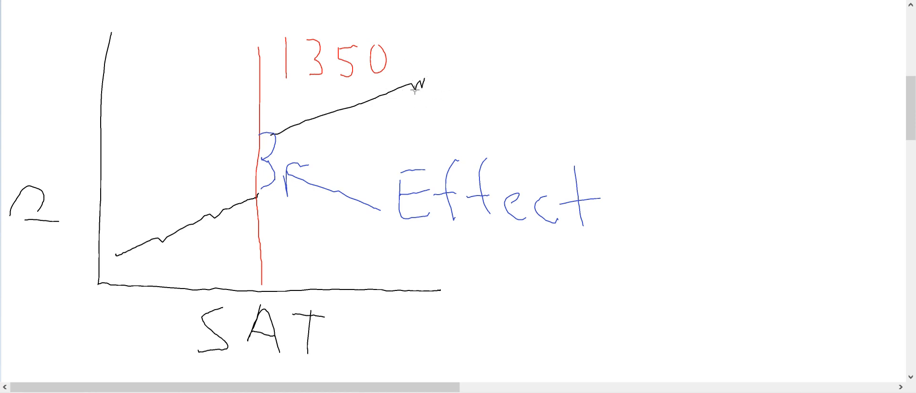
pyautogui.moveTo(144, 242)
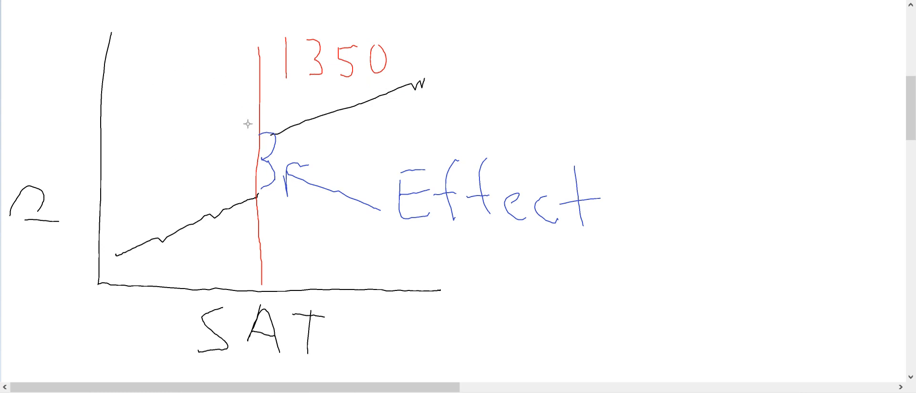
# Draw a blue box around the jump at the red 1350 cutoff line
pyautogui.moveTo(245, 123); pyautogui.dragTo(270, 175)
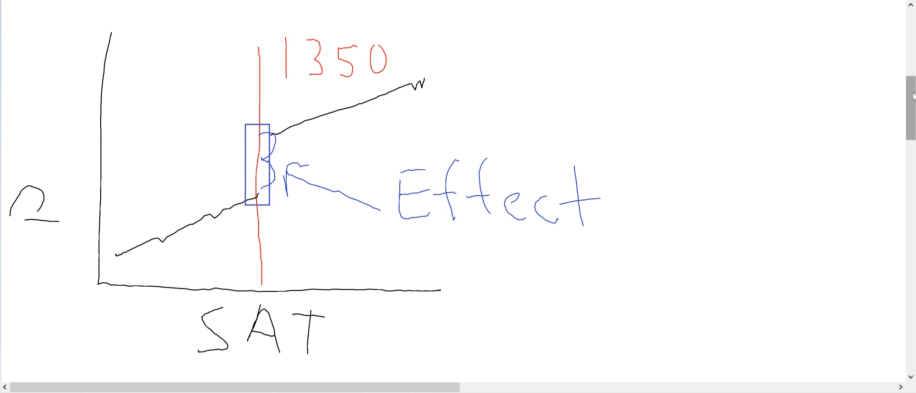
pyautogui.moveTo(910, 92)
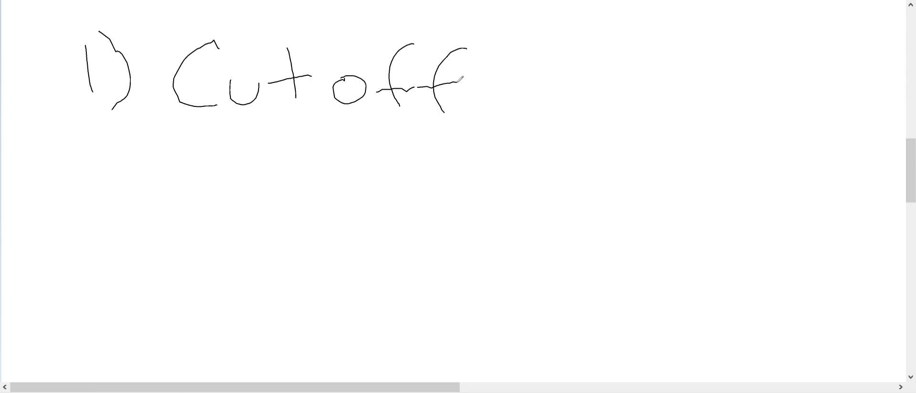
# Handwrite the first list item '1) Cutoff' in black below the graph
pyautogui.moveTo(61, 166); pyautogui.dragTo(96, 155)
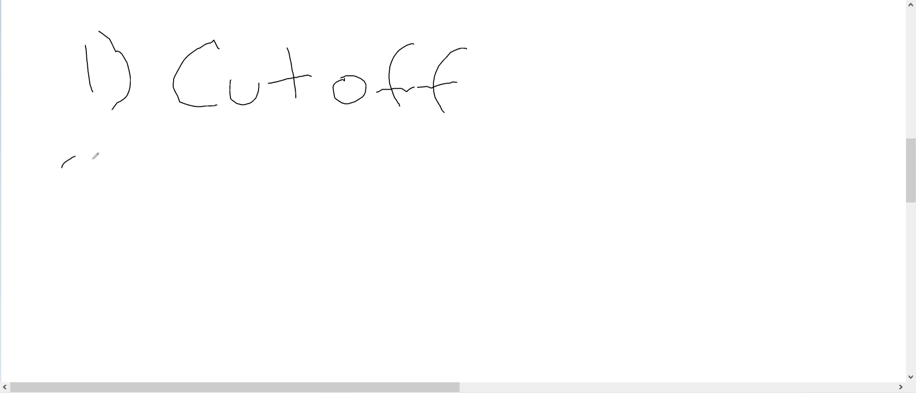
# Handwrite '2) Nothing else occuring at cutoff' in black beneath item 1
pyautogui.moveTo(76, 158); pyautogui.dragTo(135, 228)
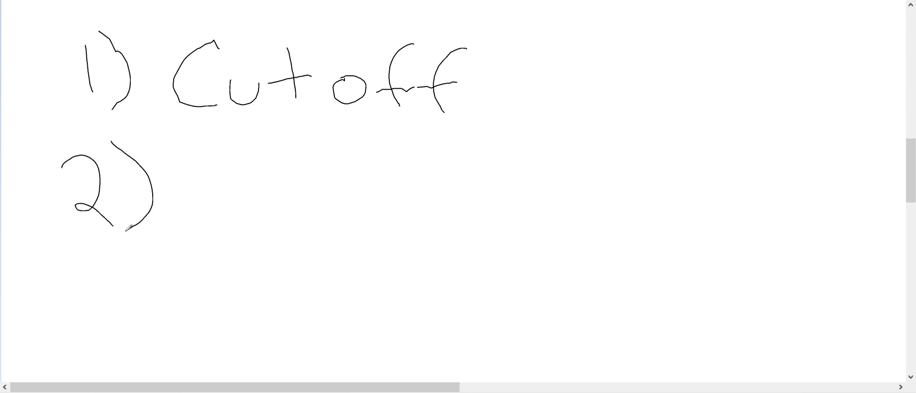
pyautogui.moveTo(182, 157); pyautogui.dragTo(225, 228)
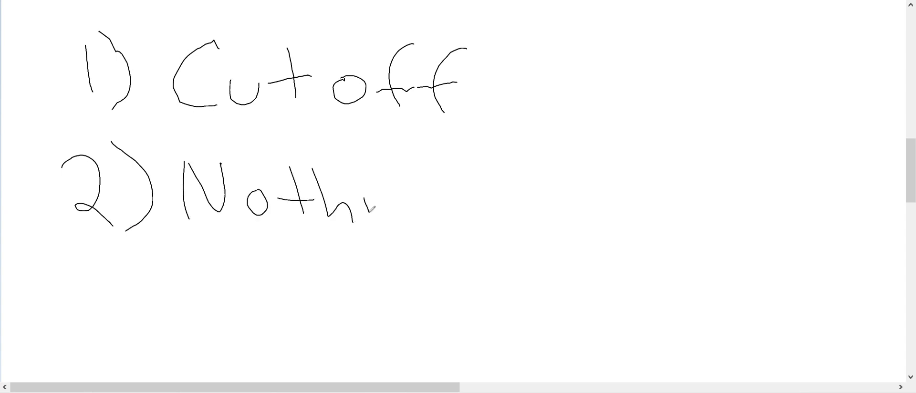
pyautogui.moveTo(374, 205); pyautogui.dragTo(525, 210)
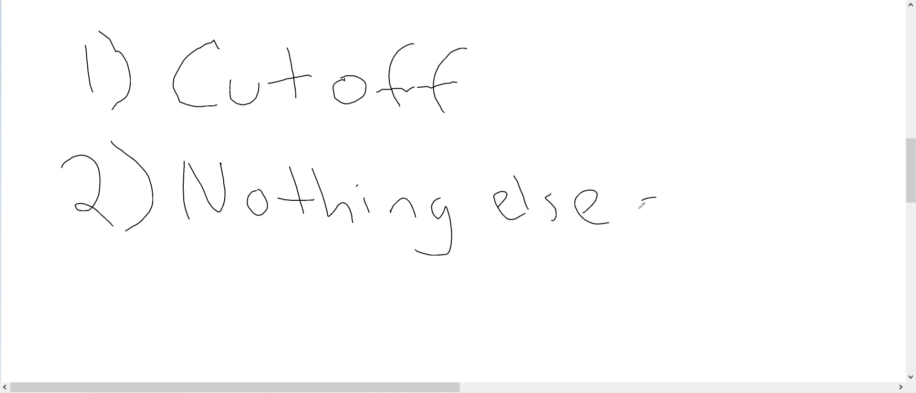
pyautogui.moveTo(637, 210); pyautogui.dragTo(795, 204)
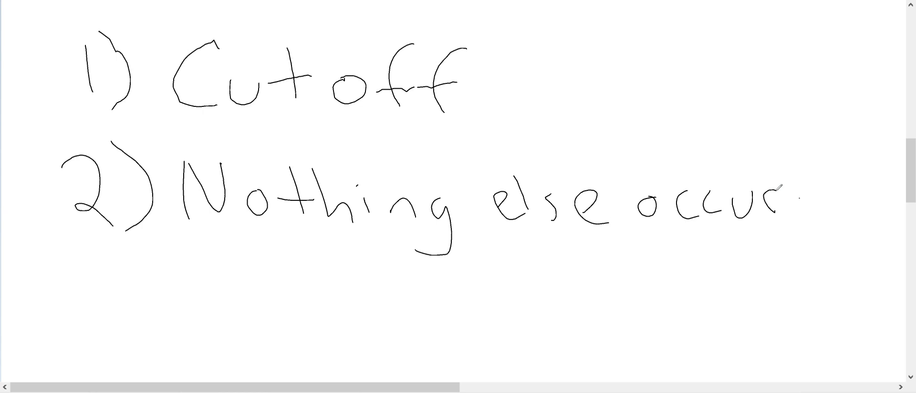
pyautogui.moveTo(777, 187); pyautogui.dragTo(858, 240)
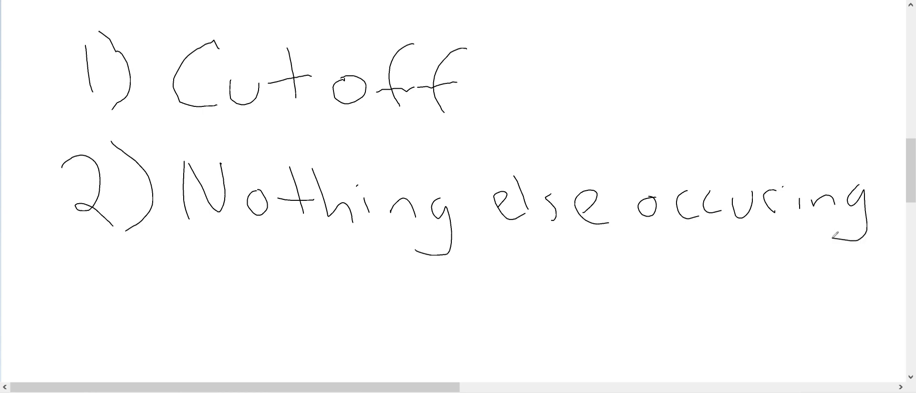
pyautogui.moveTo(275, 275); pyautogui.dragTo(456, 281)
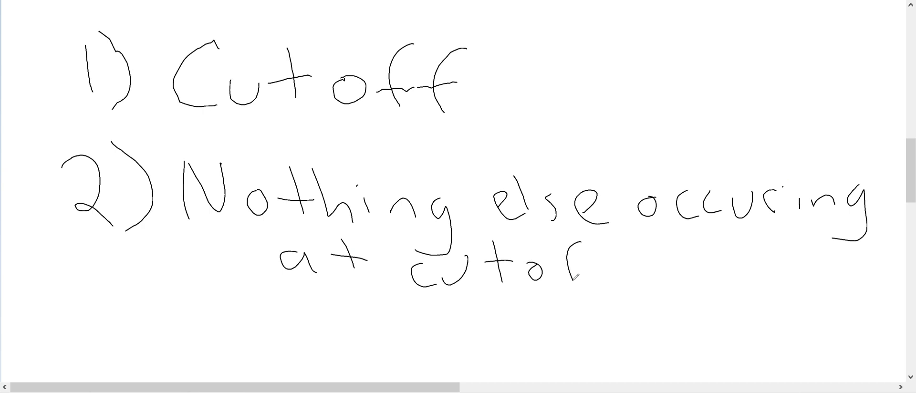
pyautogui.moveTo(561, 274); pyautogui.dragTo(625, 262)
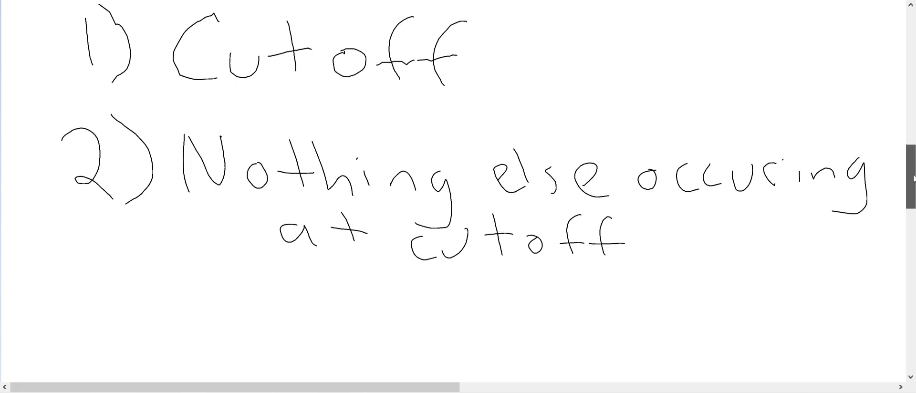
# Handwrite '3) Cutoff not known manipulable' beneath item 2
pyautogui.scroll(-3)
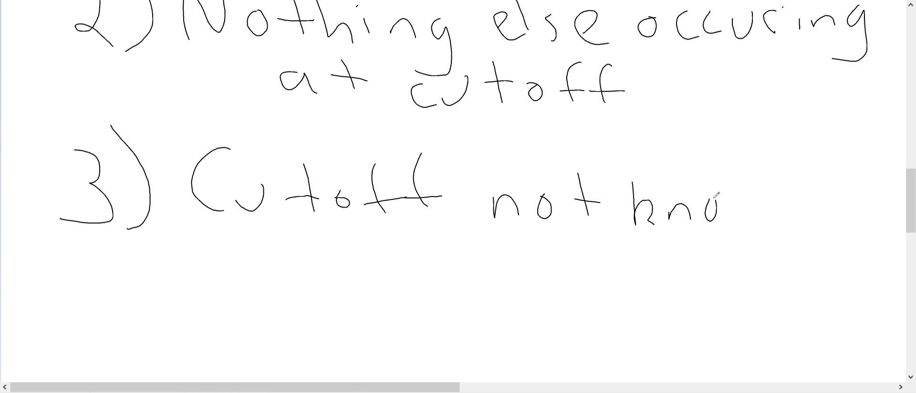
pyautogui.moveTo(724, 199); pyautogui.dragTo(809, 217)
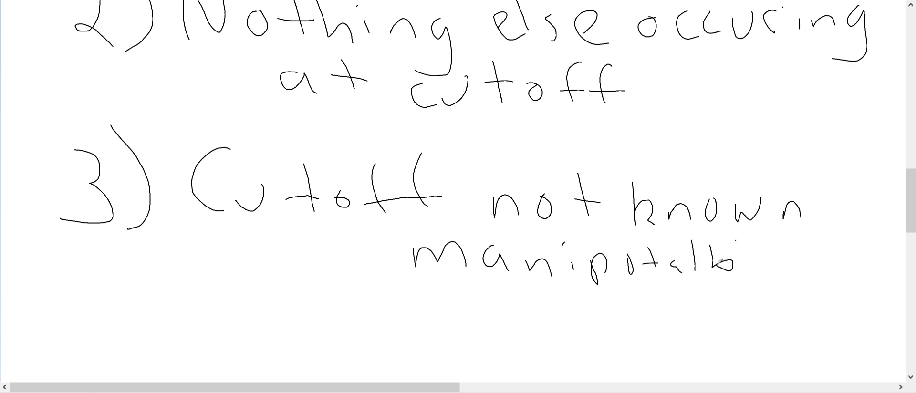
pyautogui.moveTo(716, 257); pyautogui.dragTo(771, 269)
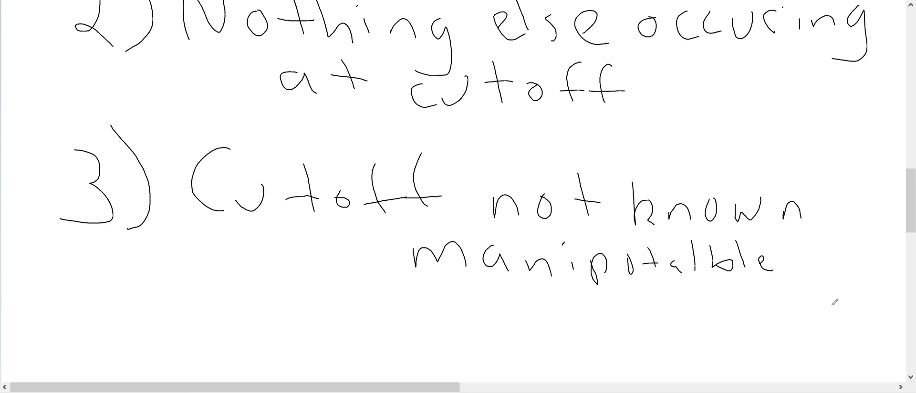
pyautogui.scroll(-3)
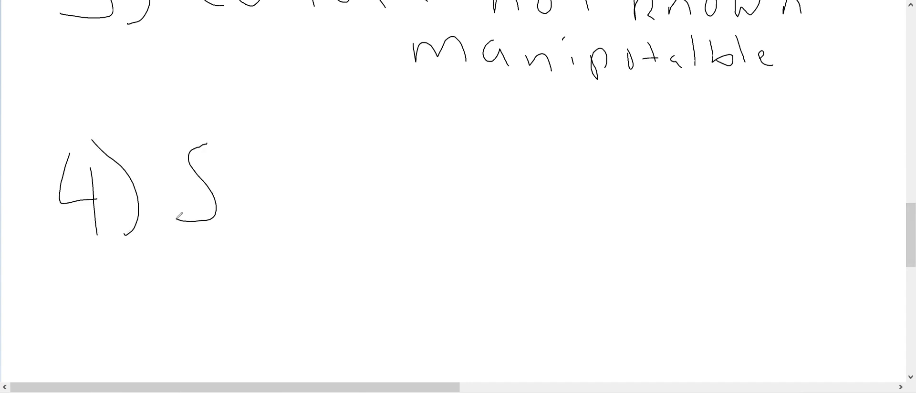
# Handwrite '4) Sample size' with a jump sketch, red 1350 cutoff line and blue bandwidth box
pyautogui.moveTo(234, 198); pyautogui.dragTo(363, 222)
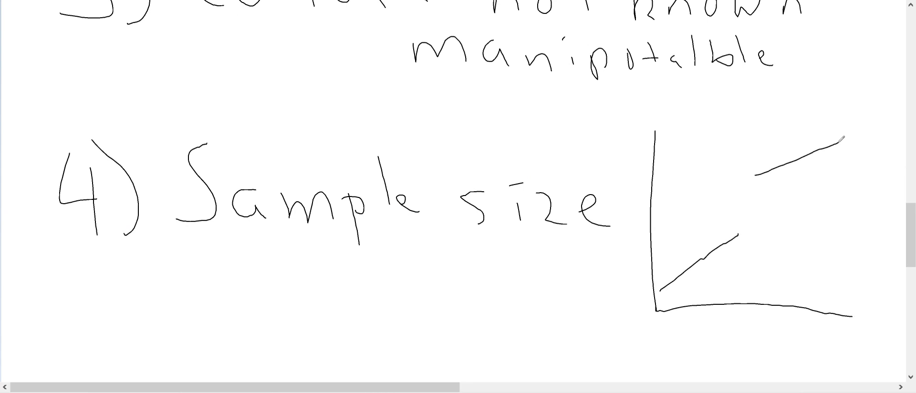
pyautogui.moveTo(736, 114); pyautogui.dragTo(757, 298)
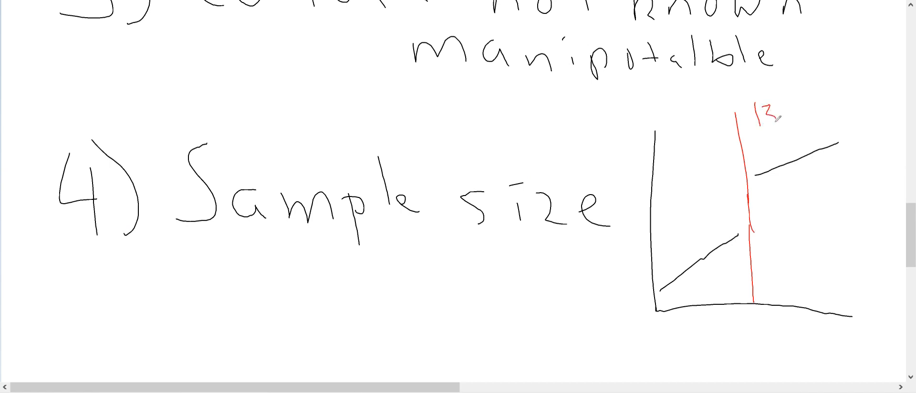
pyautogui.moveTo(782, 116); pyautogui.dragTo(841, 116)
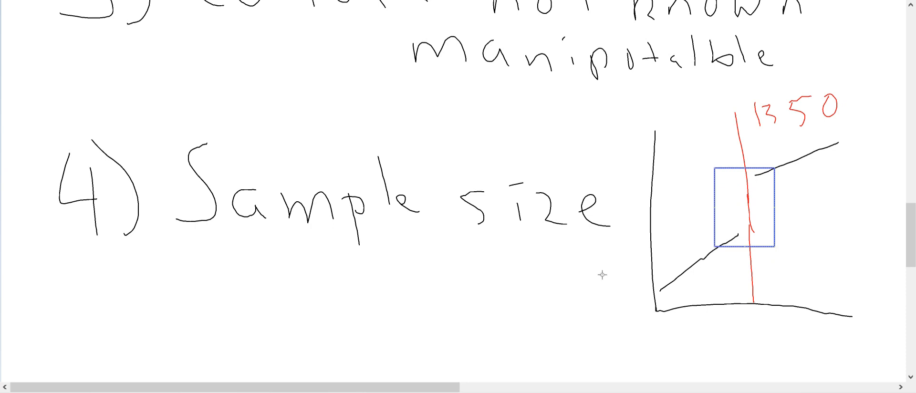
pyautogui.moveTo(590, 275)
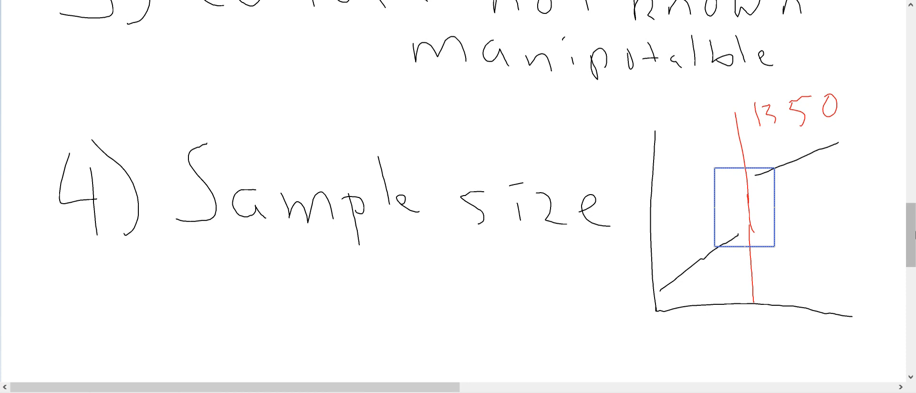
# Draw a narrow box and handwrite the numeral '5)' for the next list item
pyautogui.scroll(-3)
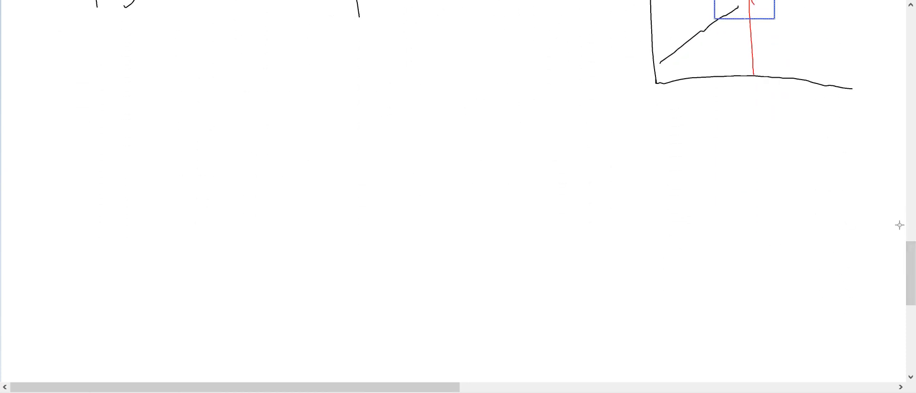
pyautogui.moveTo(76, 140); pyautogui.dragTo(77, 213)
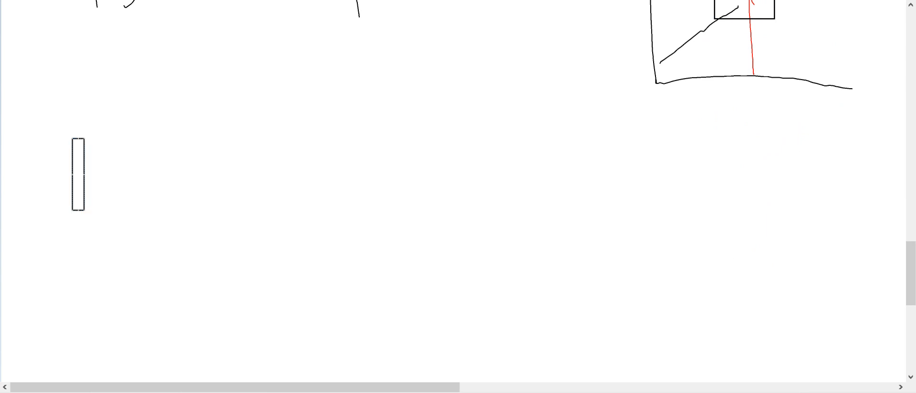
pyautogui.moveTo(124, 140); pyautogui.dragTo(131, 225)
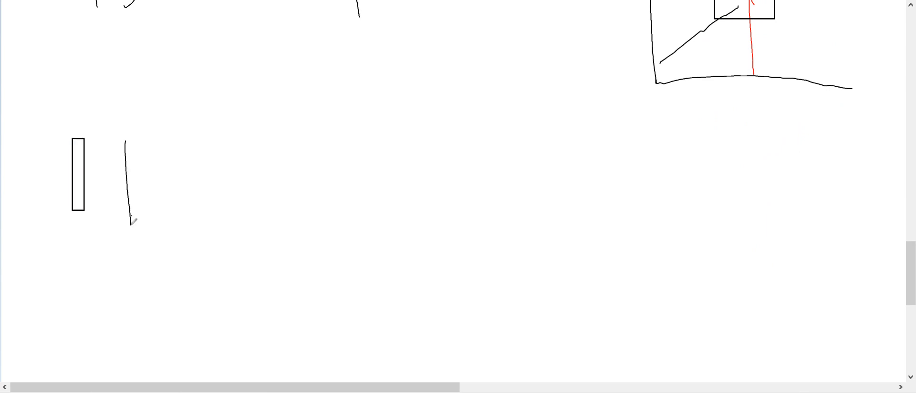
pyautogui.moveTo(126, 135); pyautogui.dragTo(181, 250)
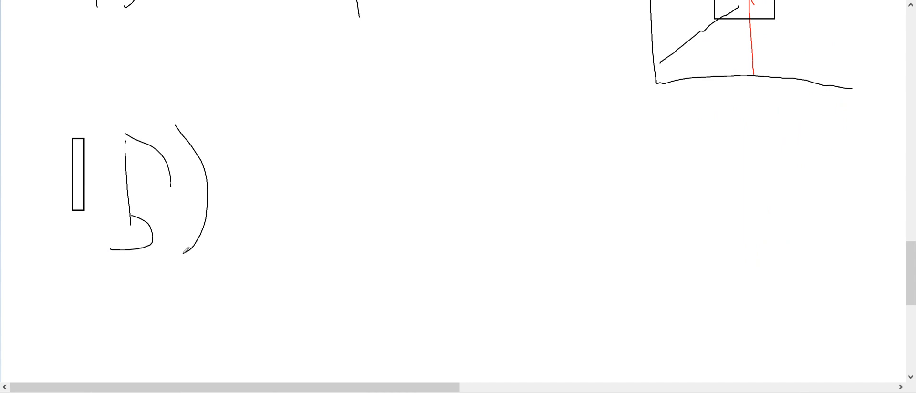
# Handwrite the word Generalizability after the 5)
pyautogui.moveTo(263, 152); pyautogui.dragTo(350, 245)
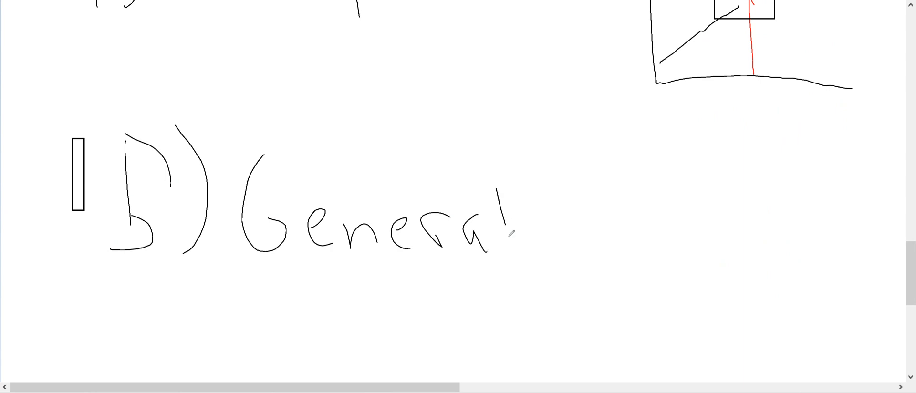
pyautogui.moveTo(514, 228); pyautogui.dragTo(637, 240)
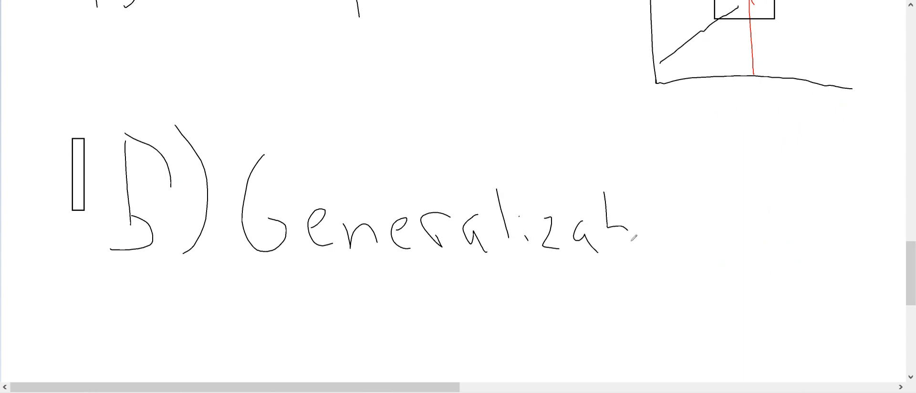
pyautogui.moveTo(637, 228); pyautogui.dragTo(771, 239)
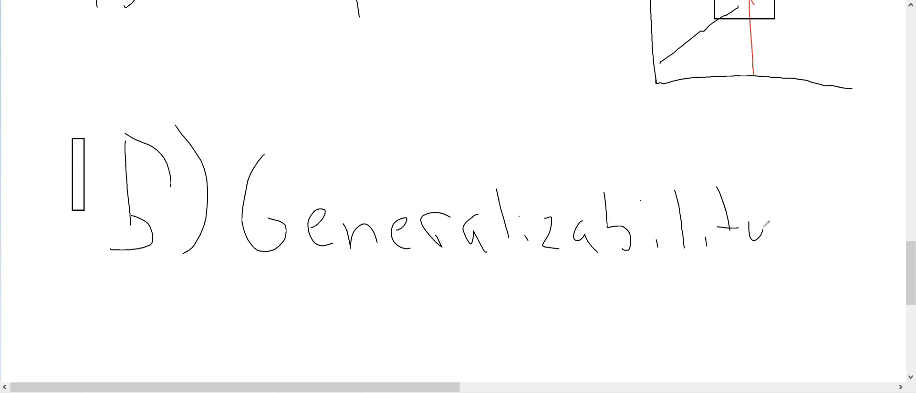
pyautogui.moveTo(748, 228); pyautogui.dragTo(754, 281)
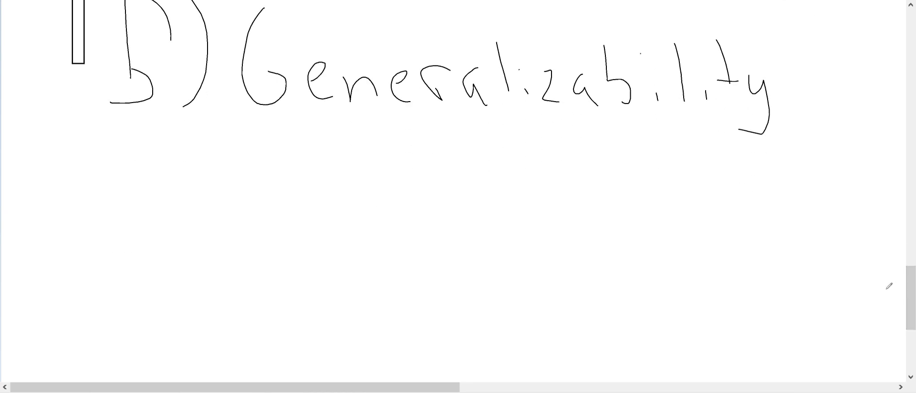
# Sketch axes with two jumping lines, a red cutoff line and a narrow blue bandwidth box
pyautogui.moveTo(338, 149); pyautogui.dragTo(590, 303)
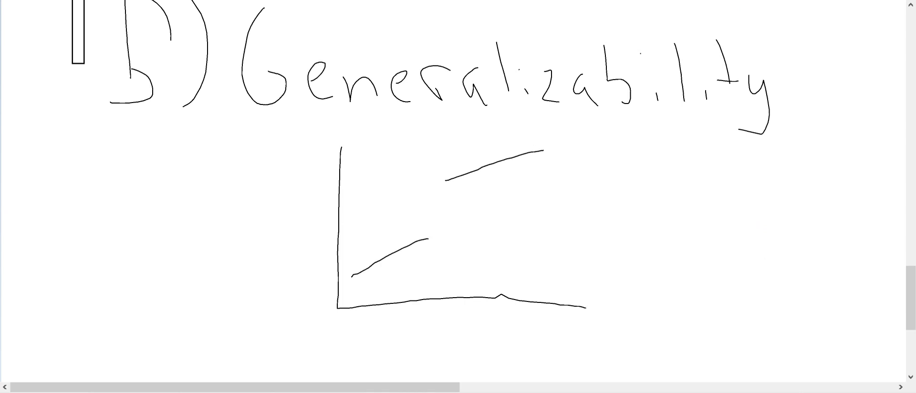
pyautogui.moveTo(436, 126); pyautogui.dragTo(446, 289)
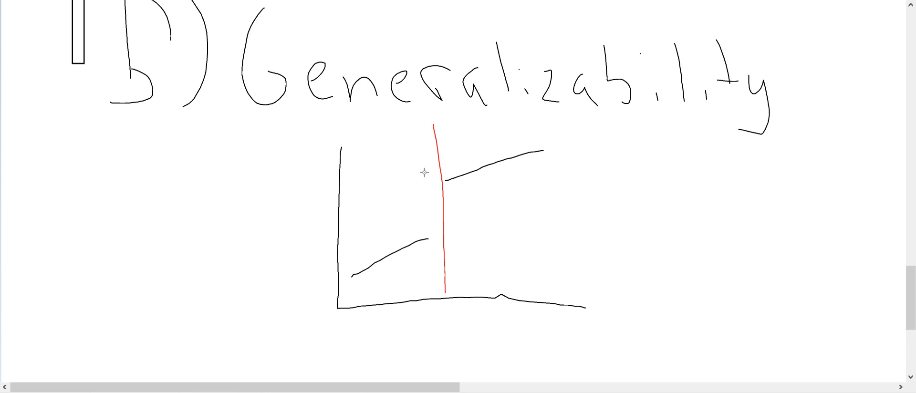
pyautogui.moveTo(424, 172); pyautogui.dragTo(459, 251)
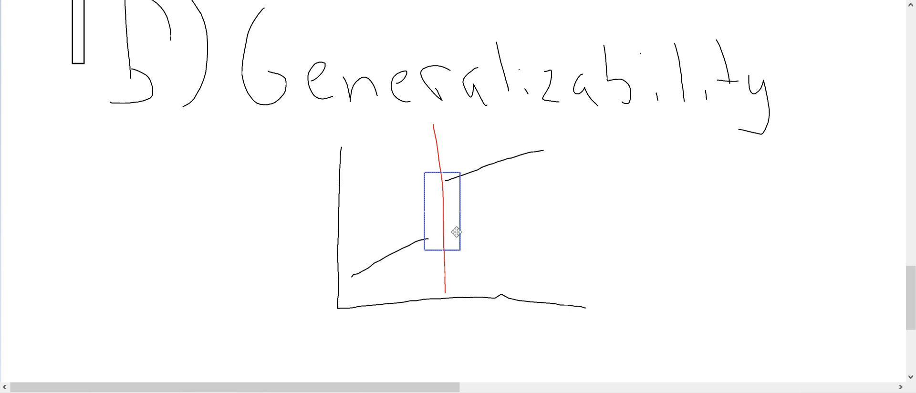
pyautogui.moveTo(492, 123)
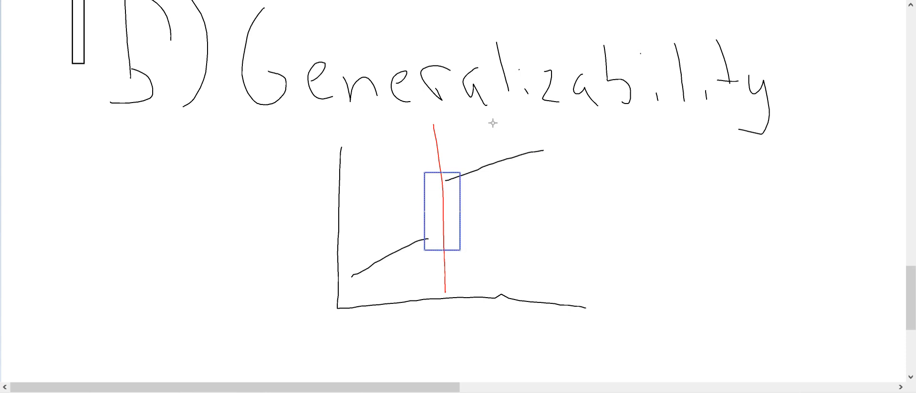
pyautogui.moveTo(481, 85)
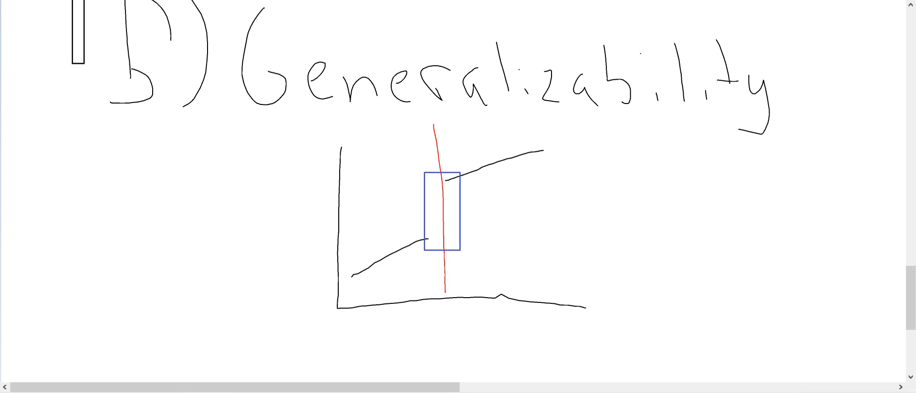
# Cross out both far line segments of the Generalizability sketch with red X marks
pyautogui.moveTo(499, 127); pyautogui.dragTo(546, 187)
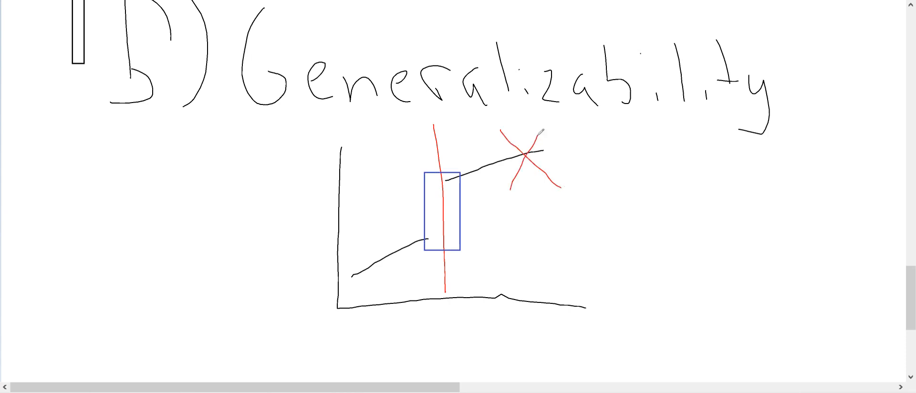
pyautogui.moveTo(351, 237); pyautogui.dragTo(366, 256)
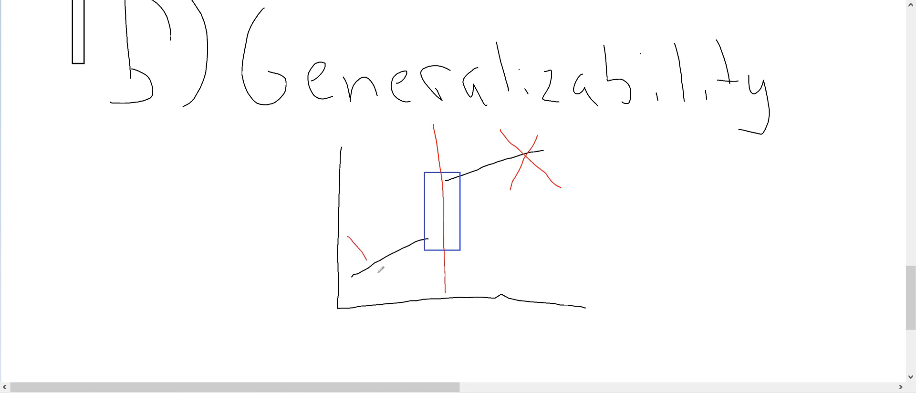
pyautogui.moveTo(353, 242); pyautogui.dragTo(388, 284)
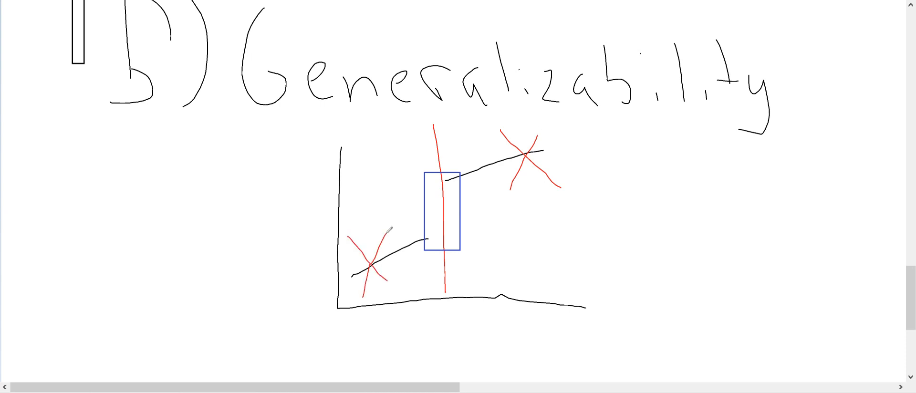
# Draw a red arrow toward the cutoff box with a short red note beside it
pyautogui.moveTo(468, 240); pyautogui.dragTo(546, 266)
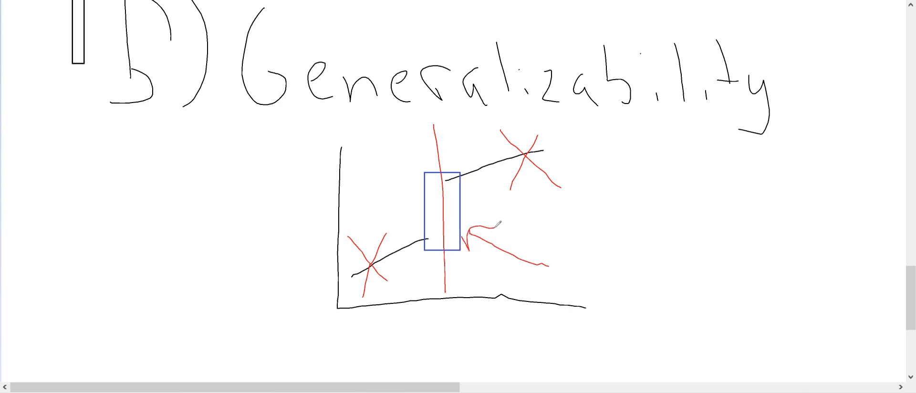
pyautogui.moveTo(590, 207); pyautogui.dragTo(628, 251)
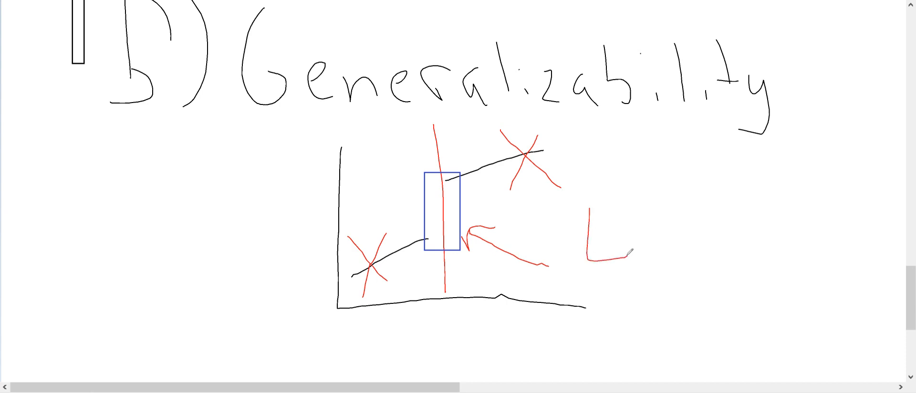